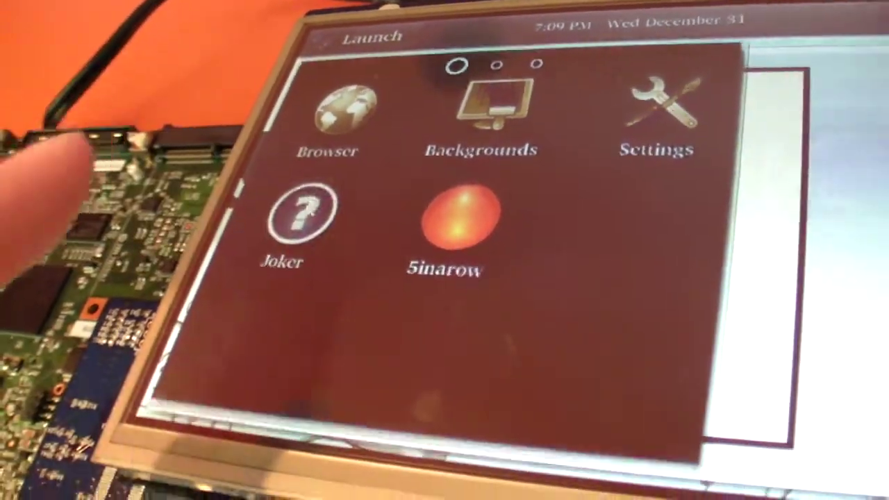
# Step: Close the app list to the NOMOVOK home screen, then head back into the apps toward Backgrounds
pyautogui.click(292, 211)
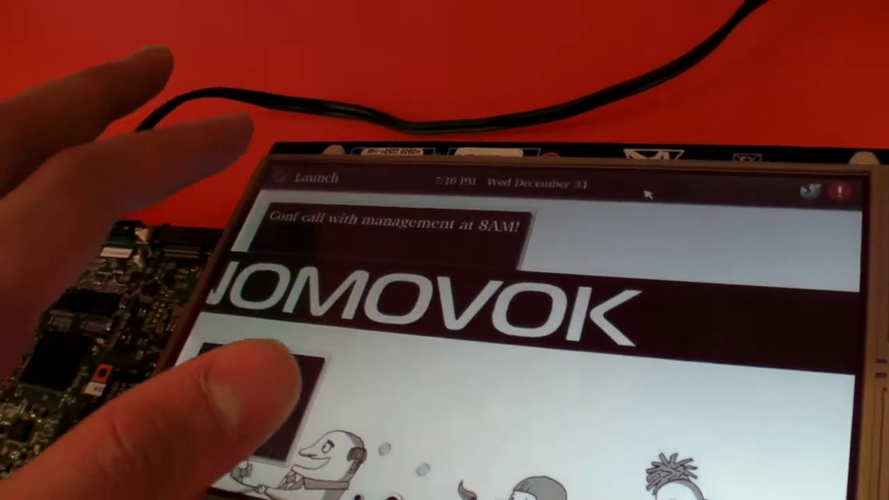
pyautogui.click(311, 178)
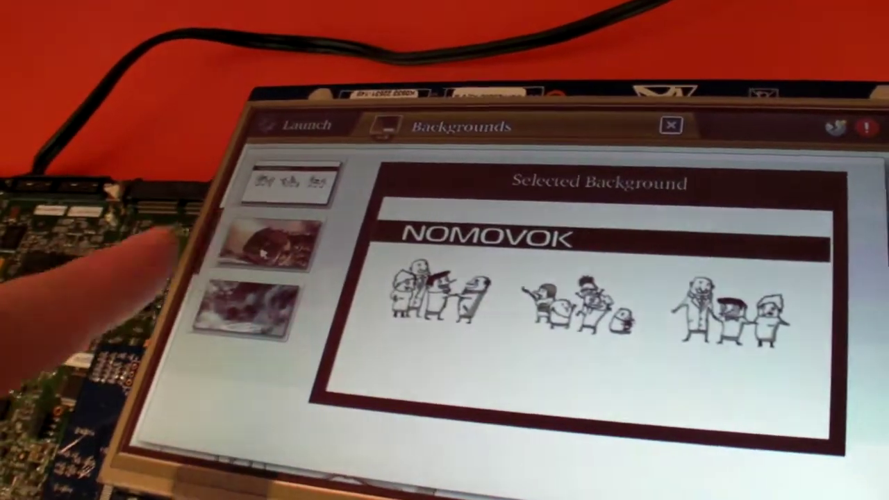
# Step: In Backgrounds, make the close-up snake photo the selected background instead of the NOMOVOK cartoon
pyautogui.click(265, 249)
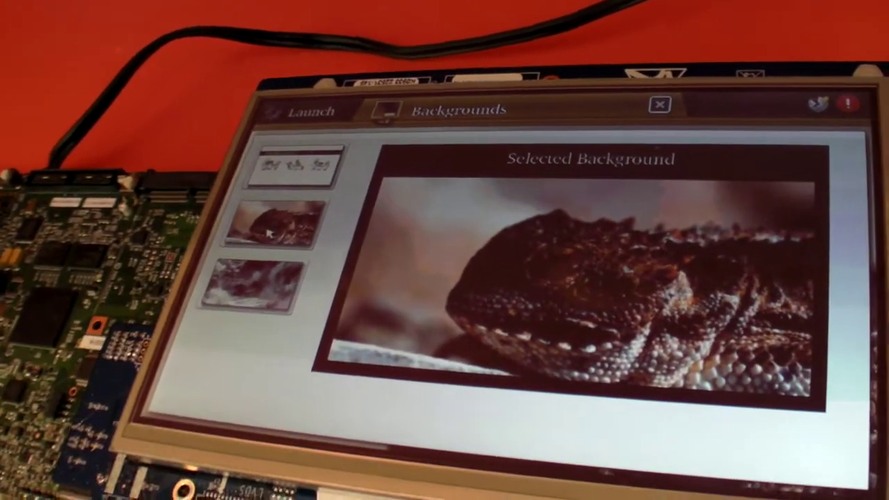